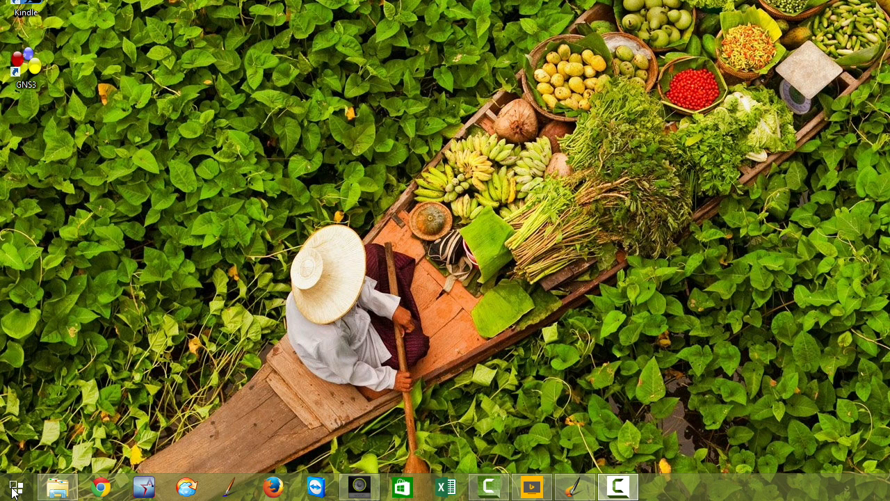
# Open the Start8 Start menu from the taskbar Start button
pyautogui.click(16, 486)
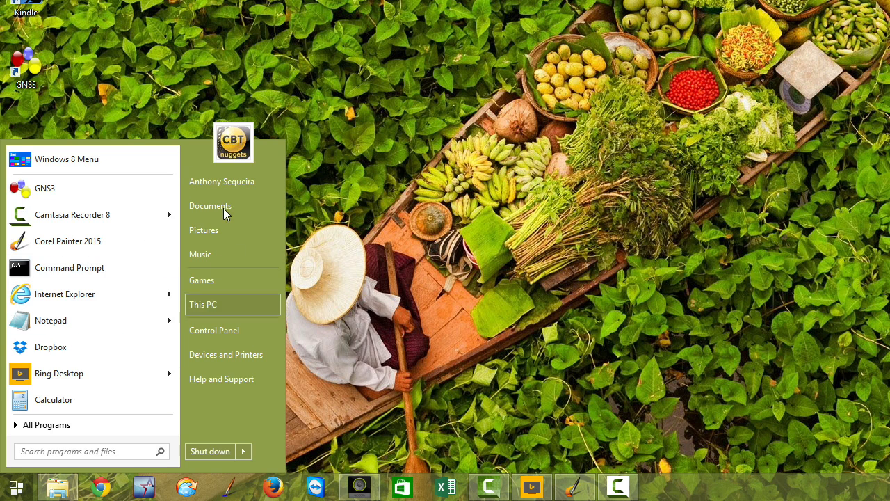
pyautogui.moveTo(136, 267)
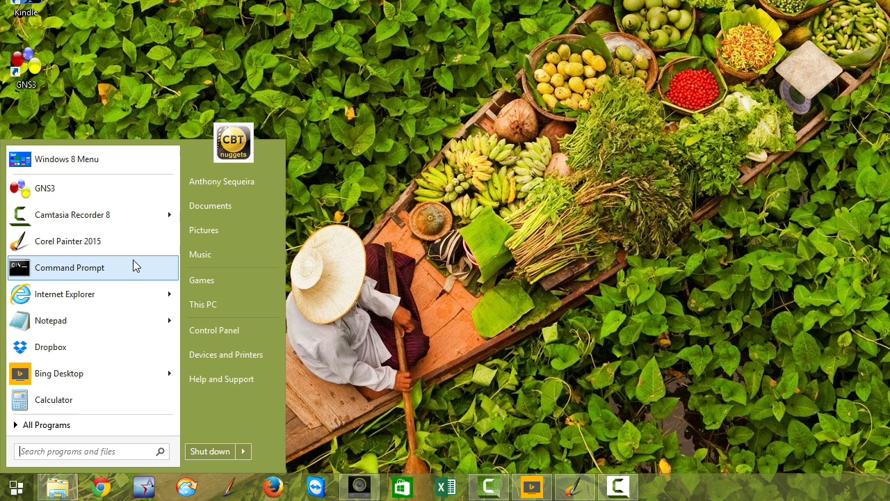
pyautogui.moveTo(138, 251)
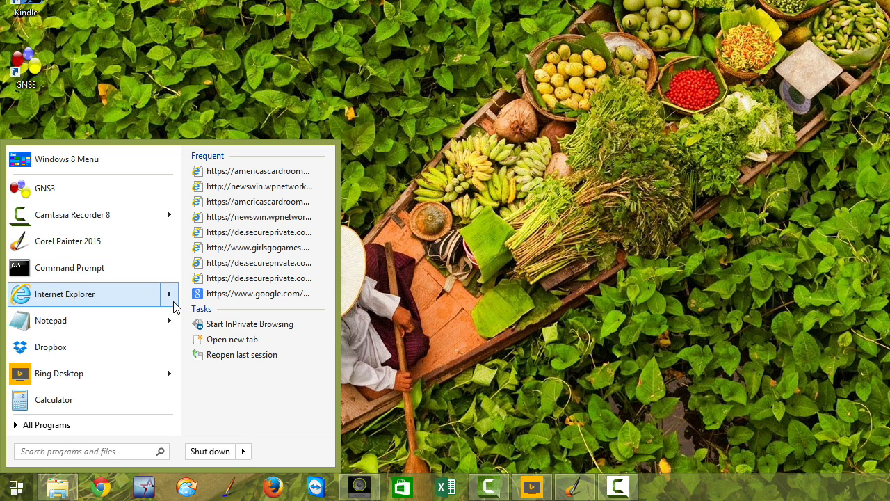
pyautogui.moveTo(132, 189)
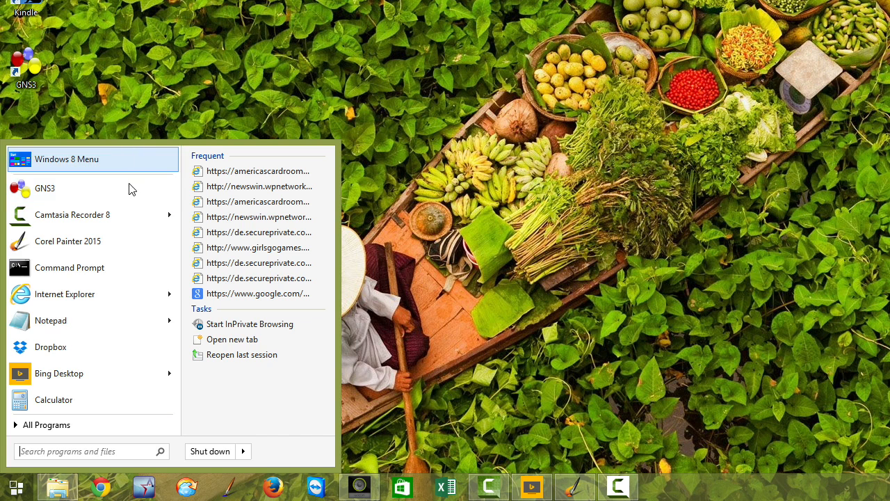
pyautogui.moveTo(452, 162)
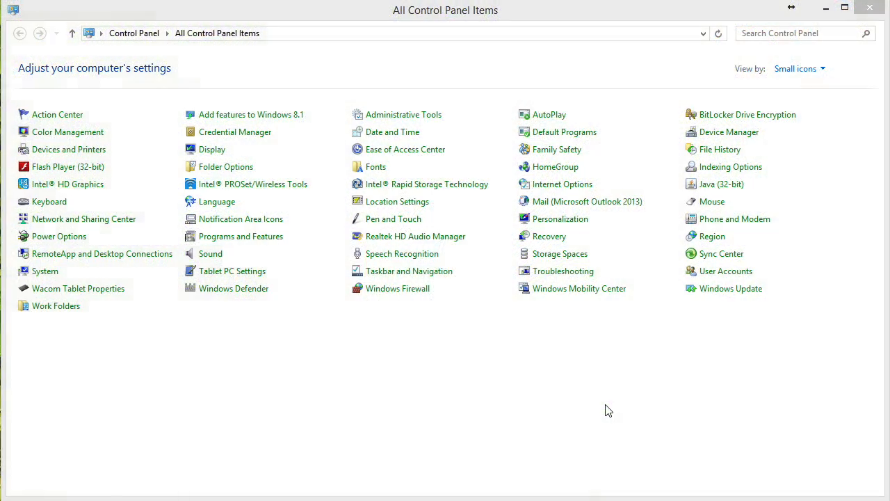
pyautogui.moveTo(597, 407)
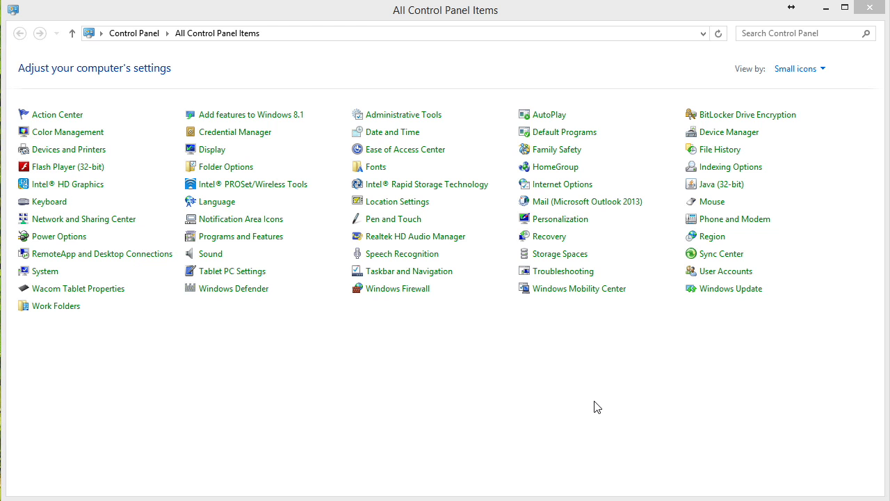
pyautogui.moveTo(605, 396)
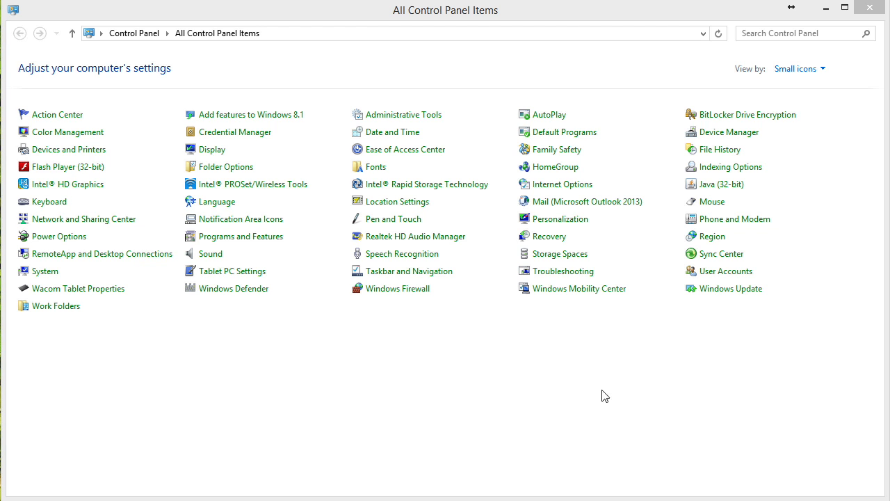
pyautogui.moveTo(242, 236)
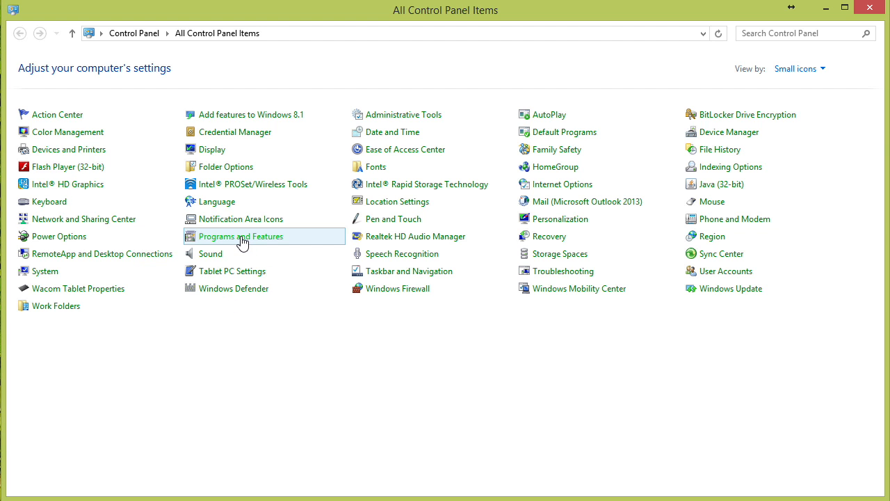
# Open Programs and Features and select Stardock Start8 in the installed programs list
pyautogui.click(242, 236)
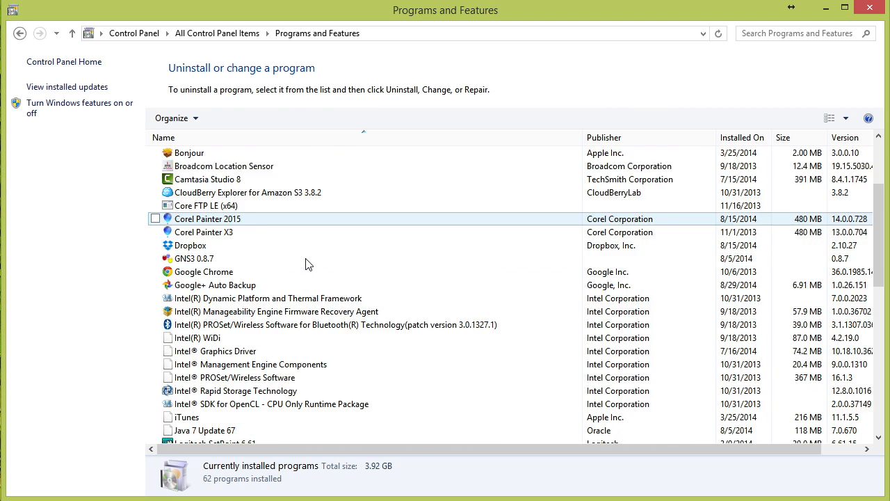
pyautogui.scroll(-3)
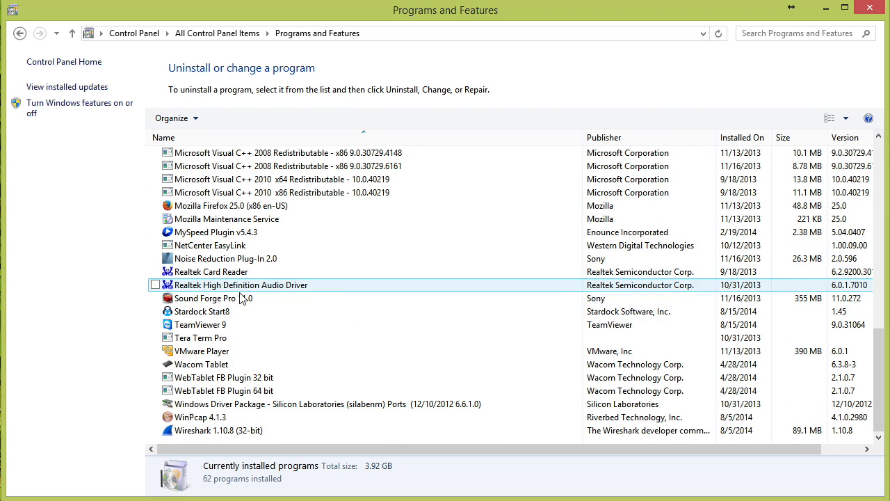
pyautogui.click(203, 311)
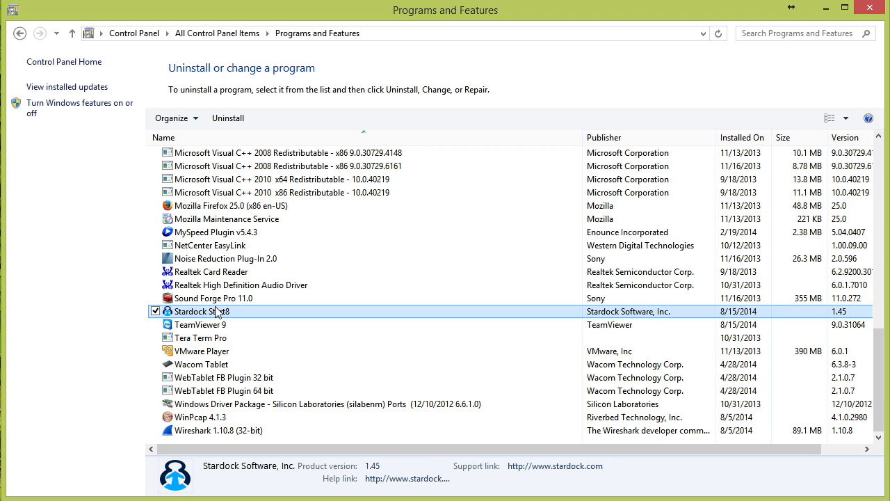
# Run the Start8 Uninstaller to completion and decline the immediate restart
pyautogui.click(228, 117)
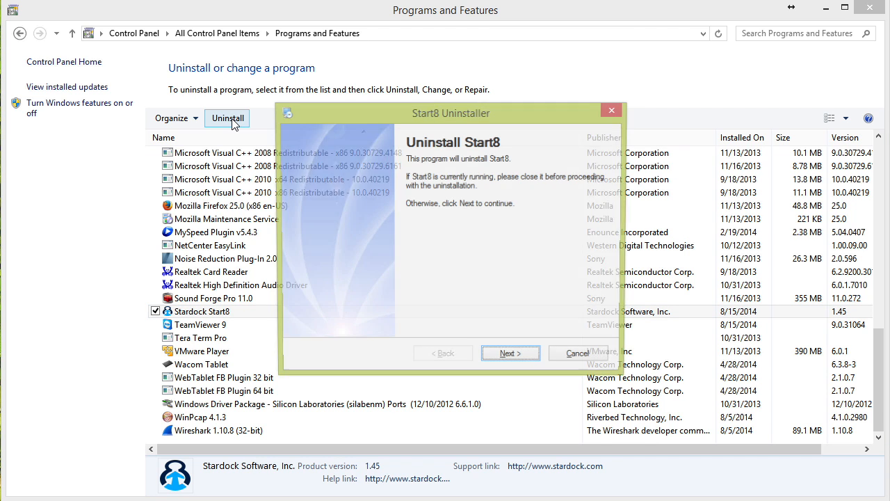
pyautogui.click(576, 353)
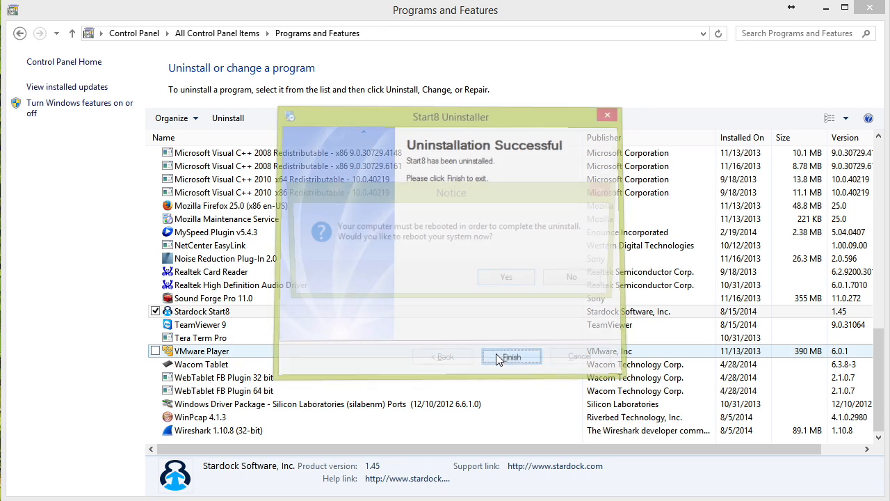
pyautogui.click(511, 356)
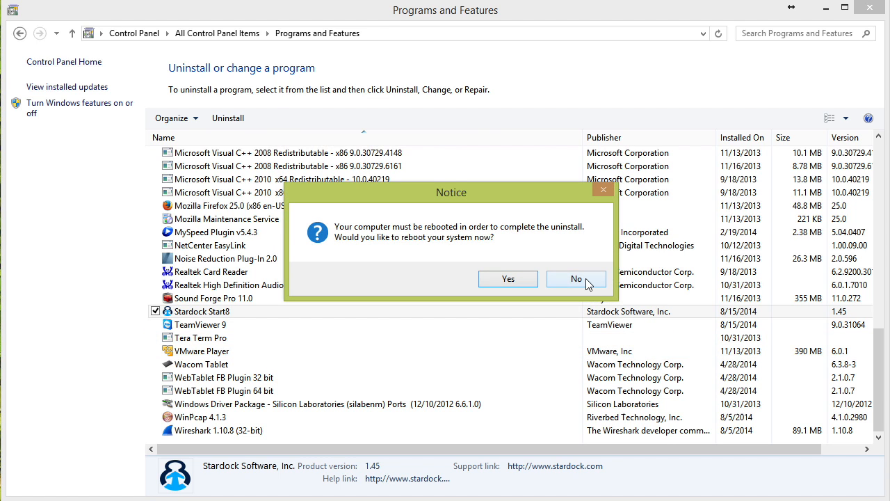
pyautogui.click(575, 278)
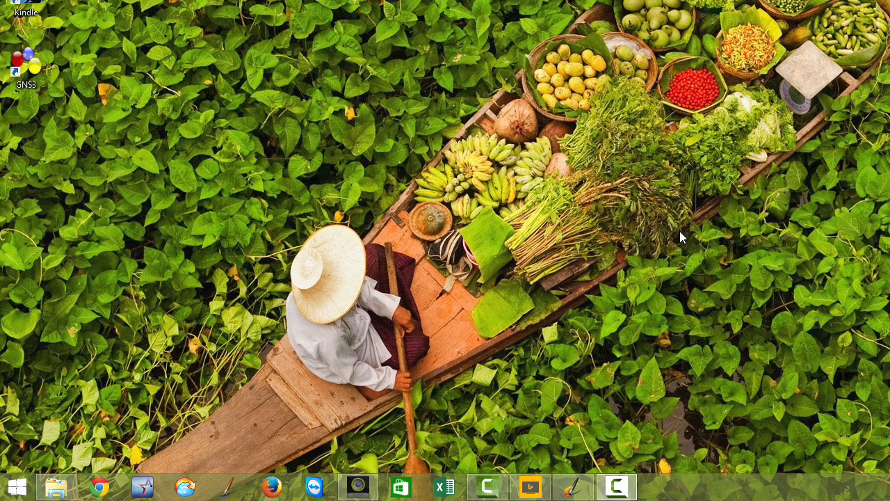
pyautogui.moveTo(14, 487)
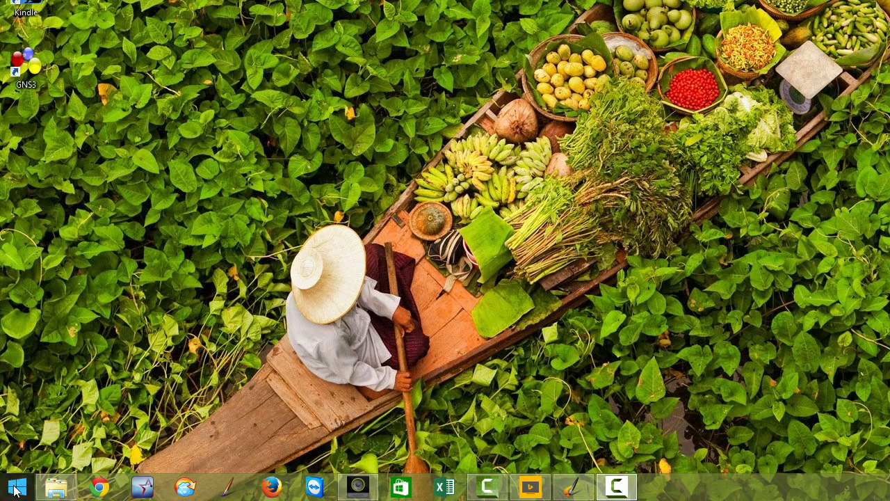
# Show the native Windows Start screen, then return via the Desktop tile
pyautogui.click(12, 486)
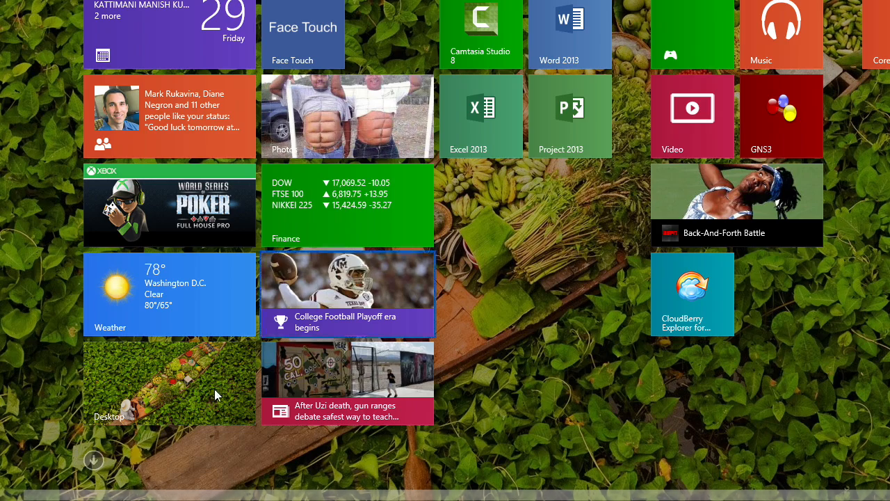
pyautogui.click(93, 459)
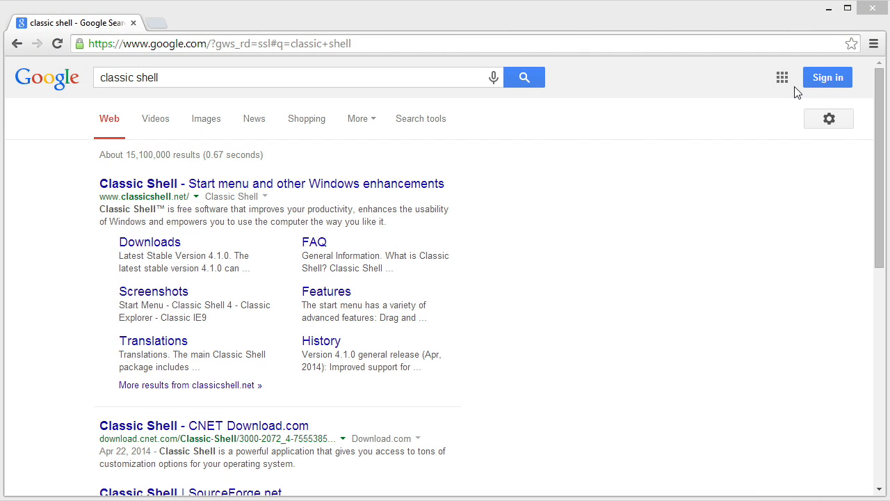
pyautogui.moveTo(685, 110)
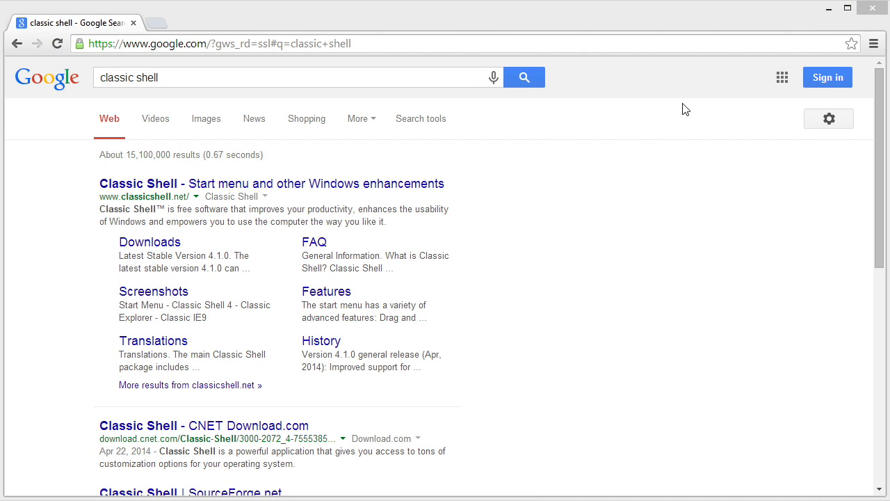
# Download the Classic Shell installer from classicshell.net and run the setup file
pyautogui.click(271, 183)
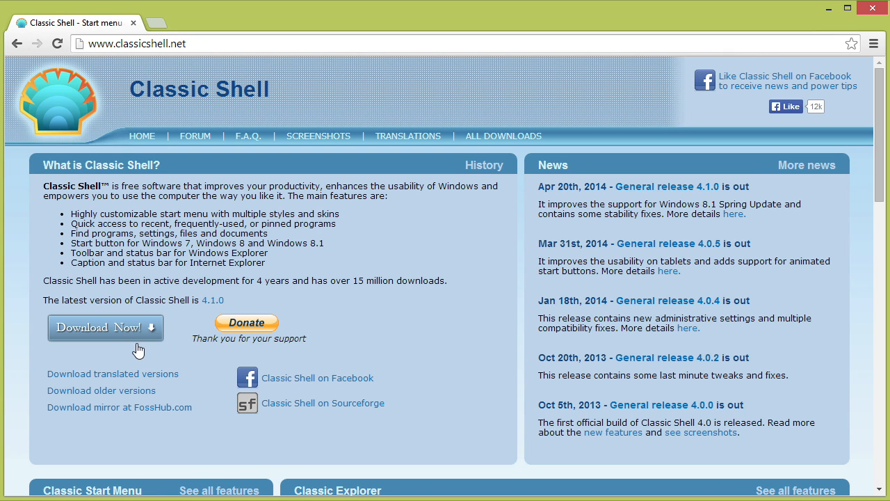
pyautogui.click(105, 327)
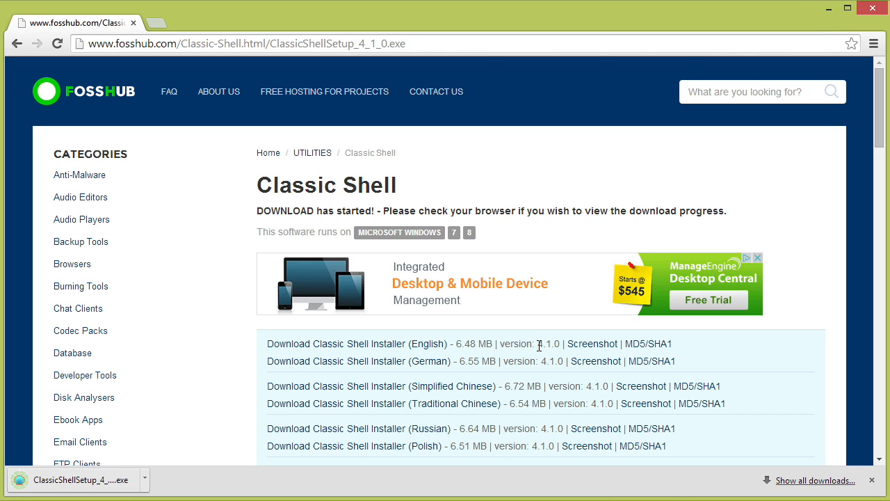
pyautogui.moveTo(350, 337)
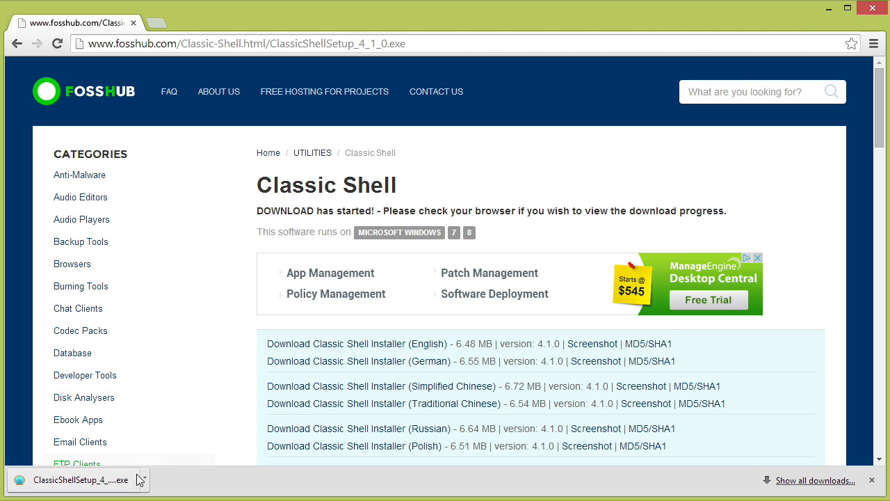
pyautogui.click(78, 480)
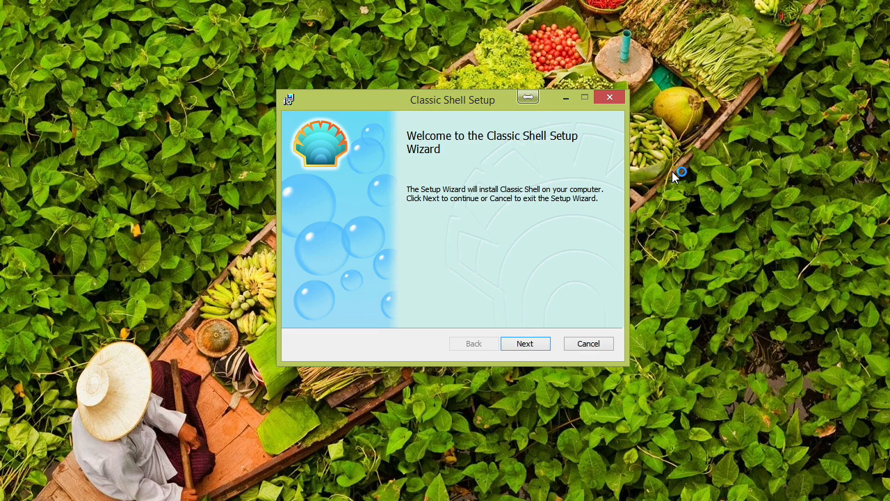
# Install Classic Shell 4.1.0 with default features, accepting the license and skipping the readme
pyautogui.click(525, 342)
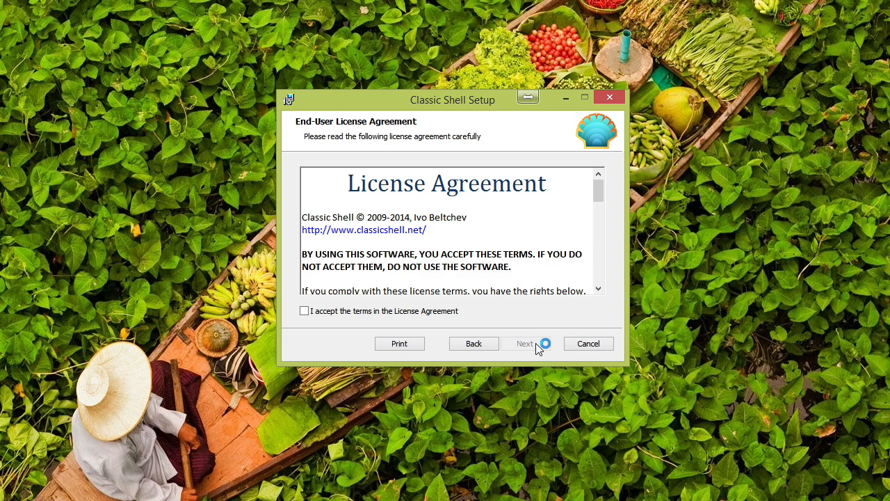
pyautogui.click(525, 343)
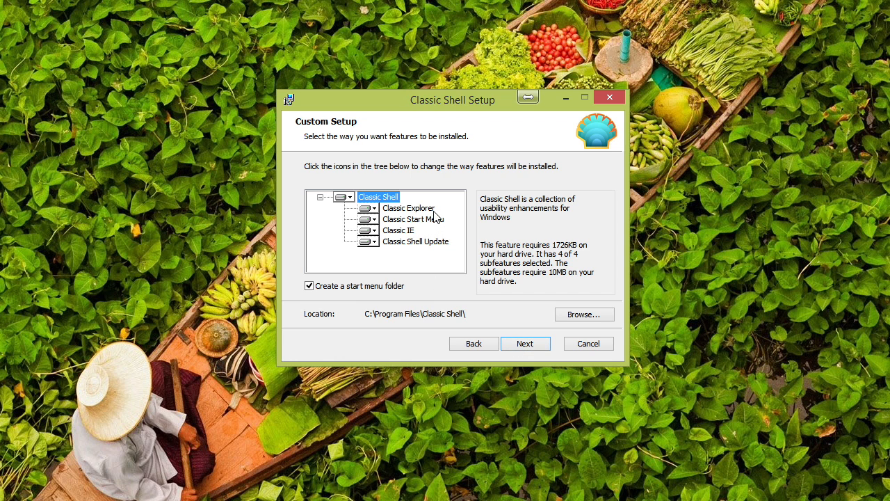
pyautogui.moveTo(444, 230)
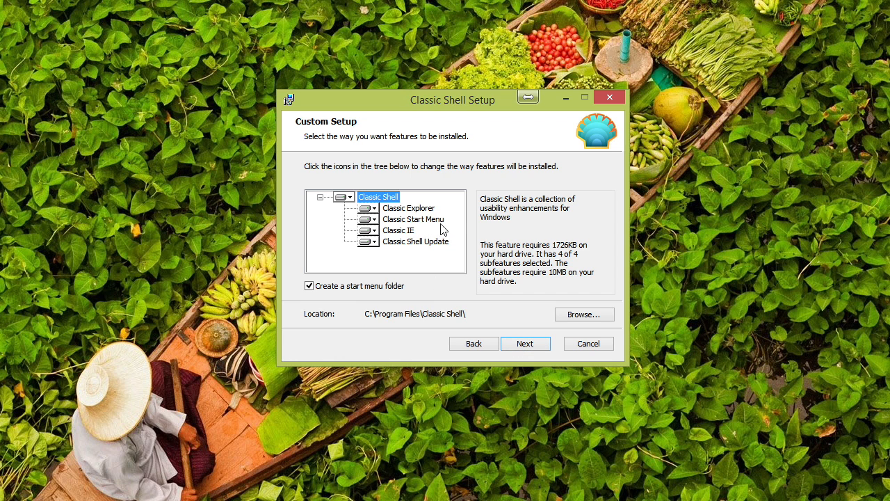
pyautogui.moveTo(525, 343)
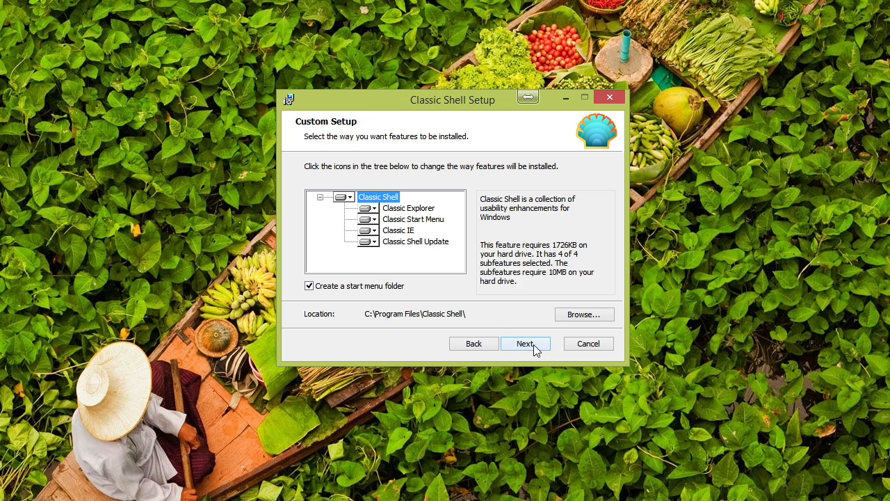
pyautogui.click(525, 343)
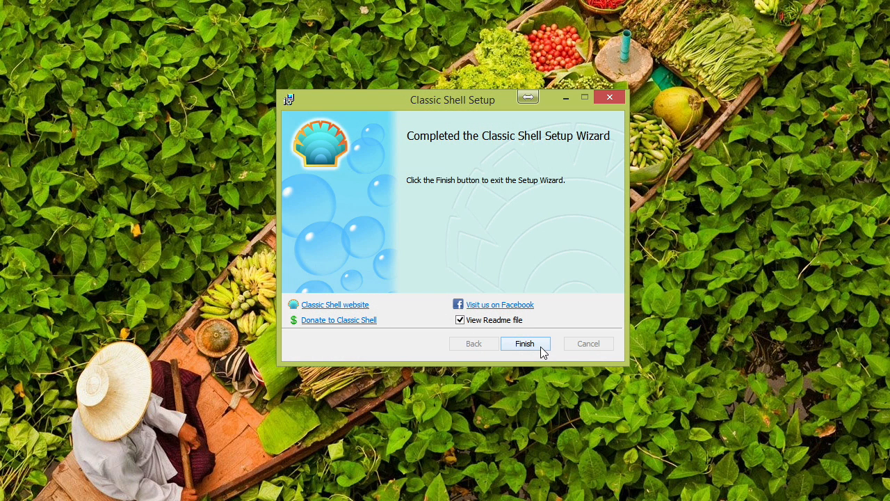
pyautogui.click(460, 320)
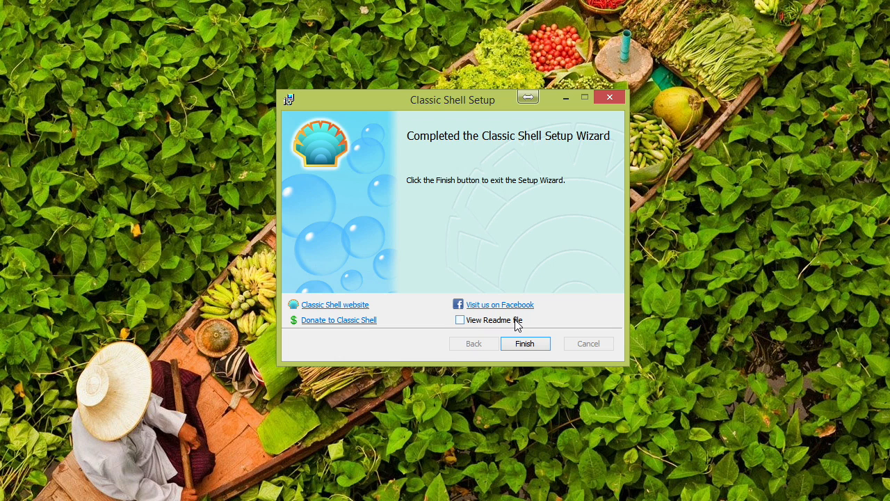
pyautogui.click(525, 343)
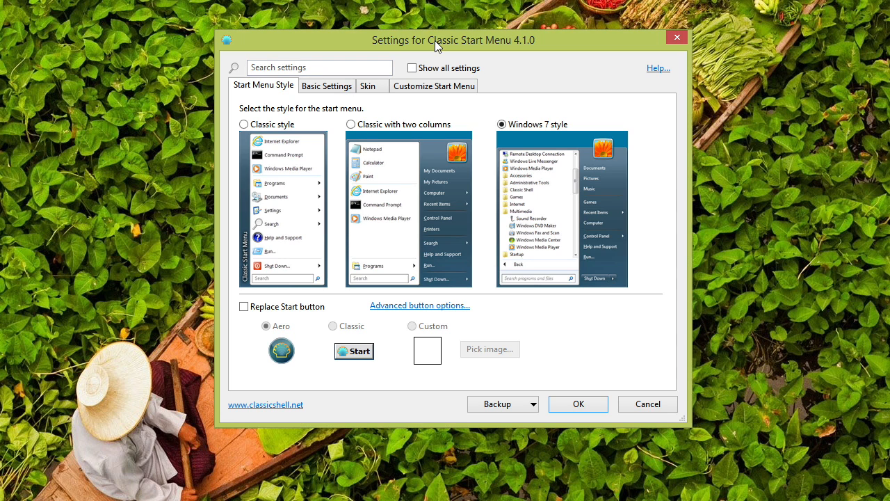
pyautogui.moveTo(471, 173)
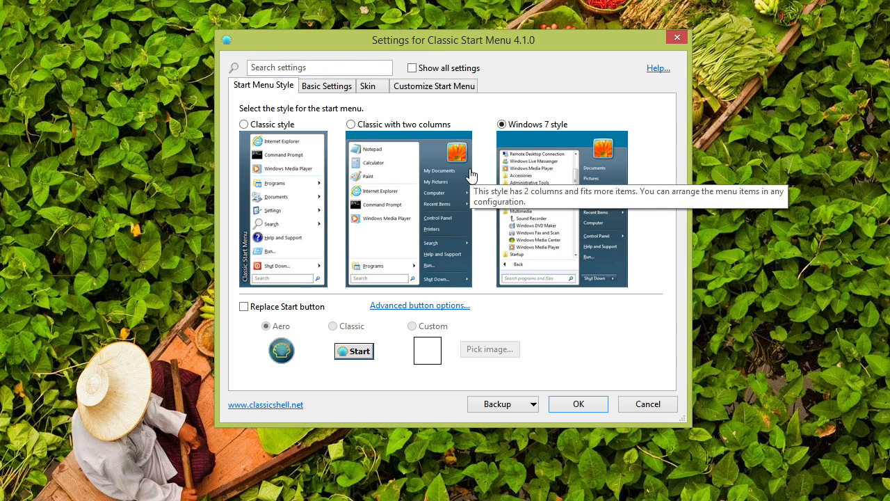
pyautogui.moveTo(660, 328)
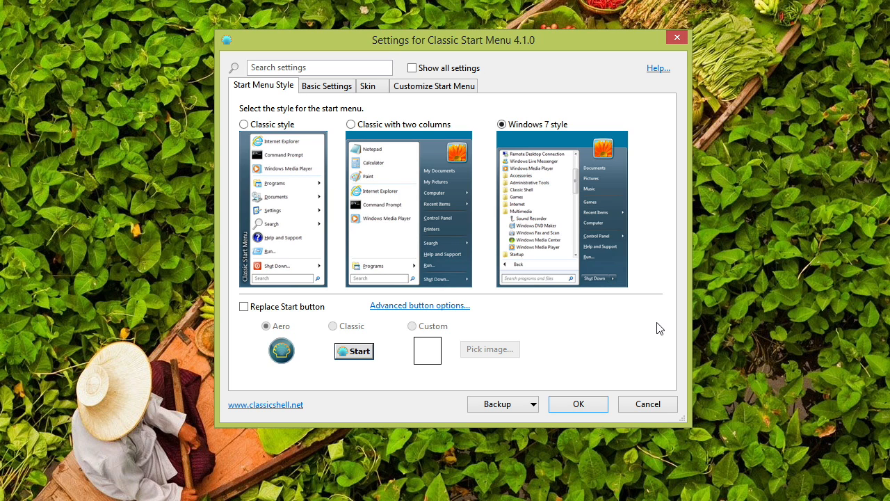
pyautogui.moveTo(482, 221)
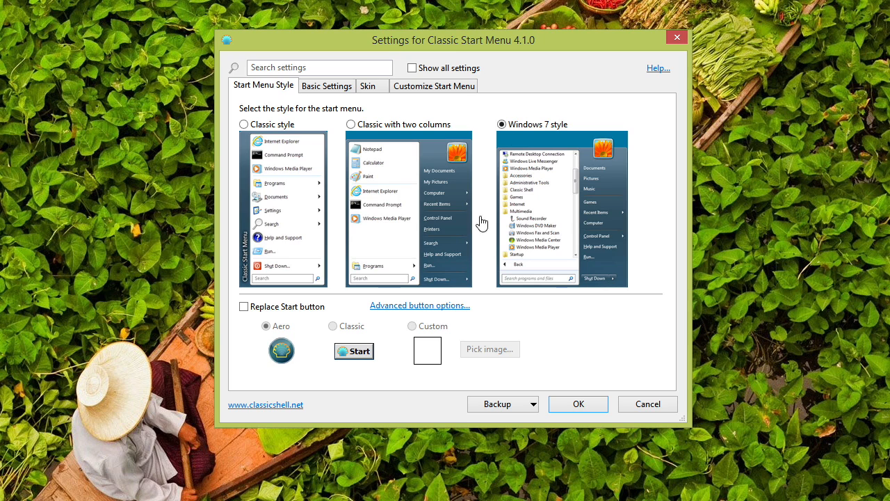
pyautogui.moveTo(582, 89)
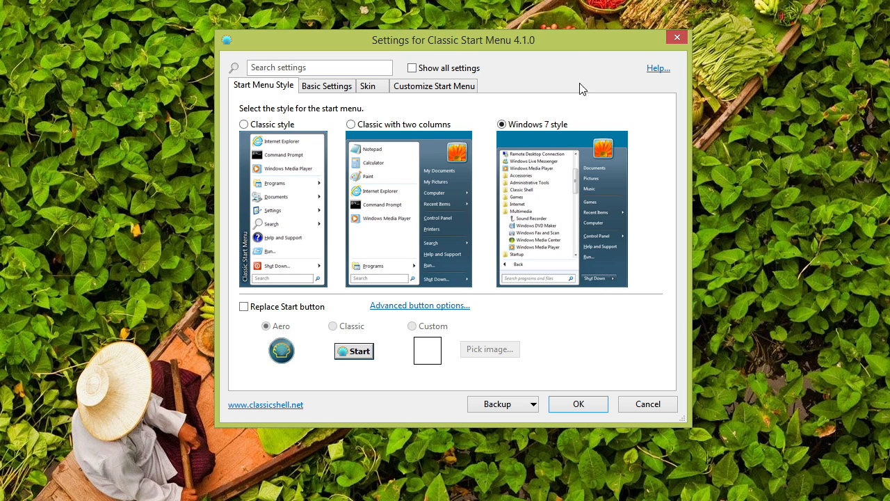
pyautogui.moveTo(546, 74)
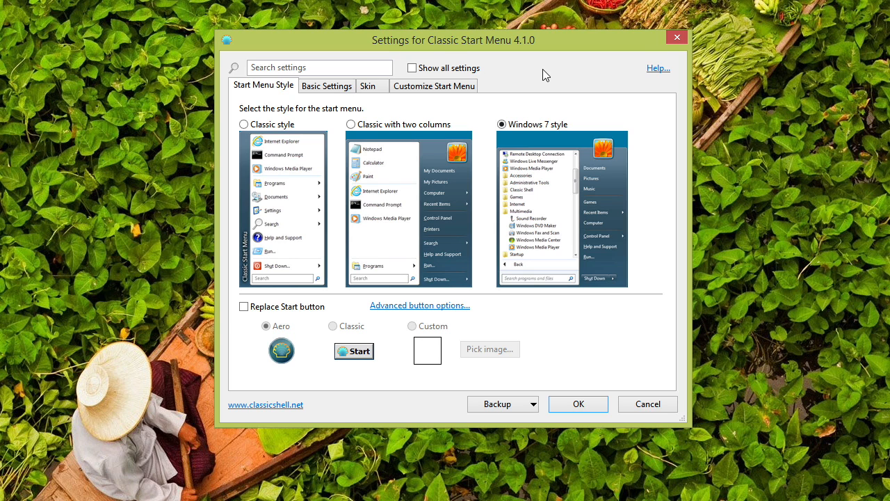
pyautogui.moveTo(544, 236)
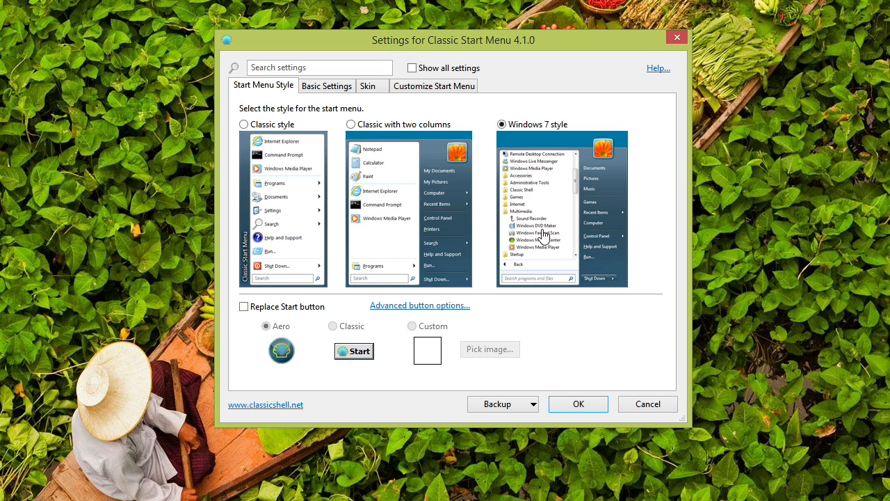
# Keep the Windows 7 style menu, enable 'Replace Start button' with Aero, and save
pyautogui.click(434, 86)
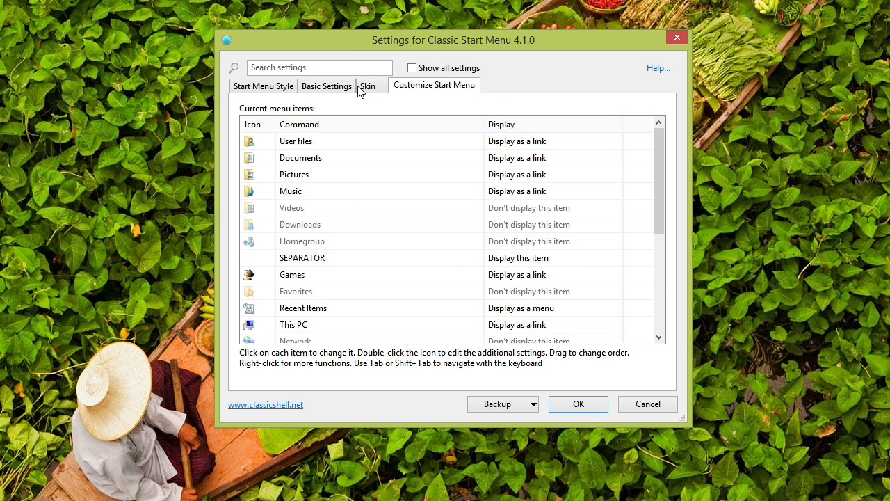
pyautogui.click(263, 84)
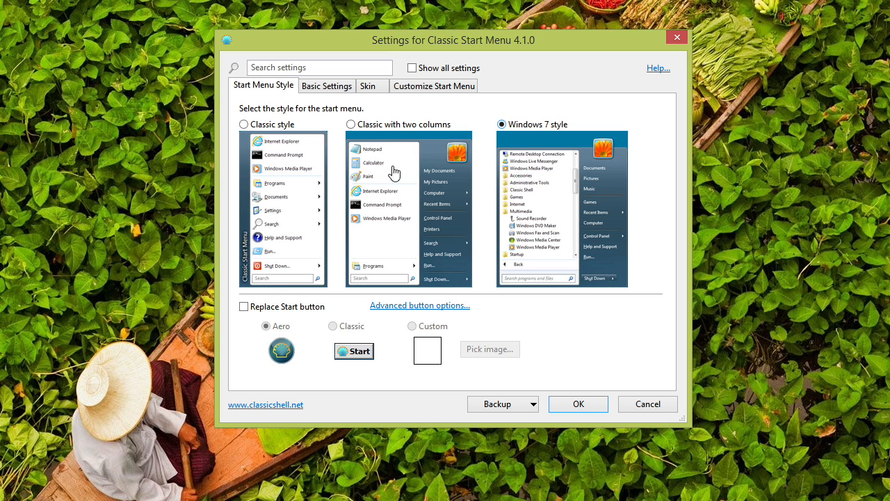
pyautogui.click(243, 307)
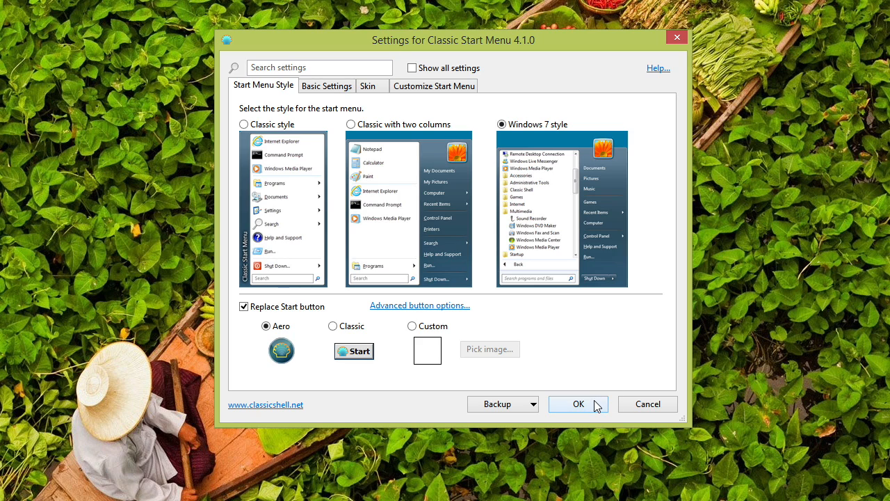
pyautogui.click(570, 403)
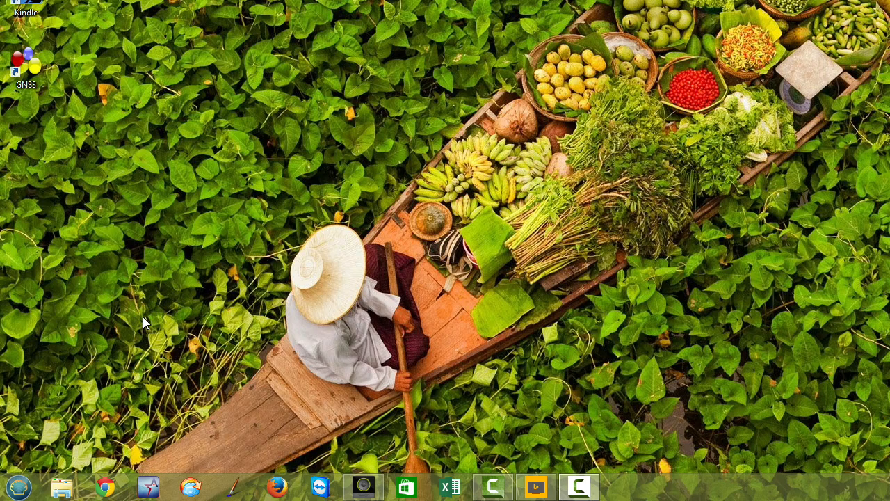
pyautogui.moveTo(17, 487)
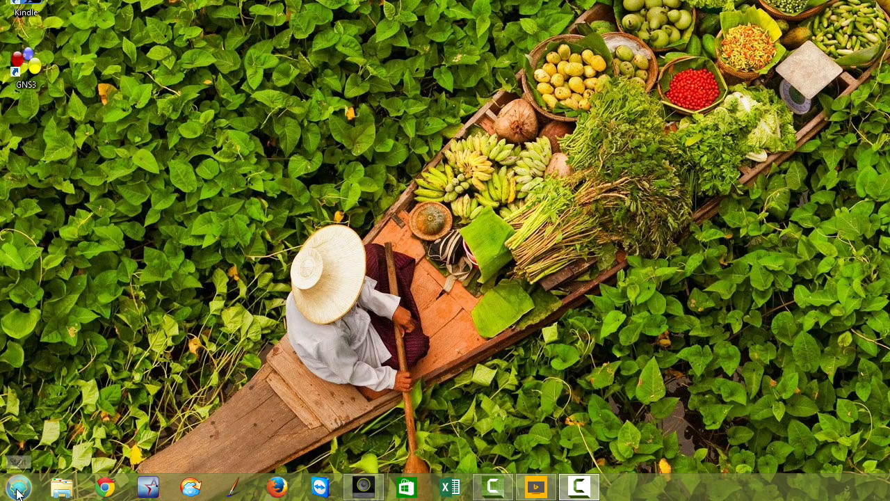
pyautogui.moveTo(14, 491)
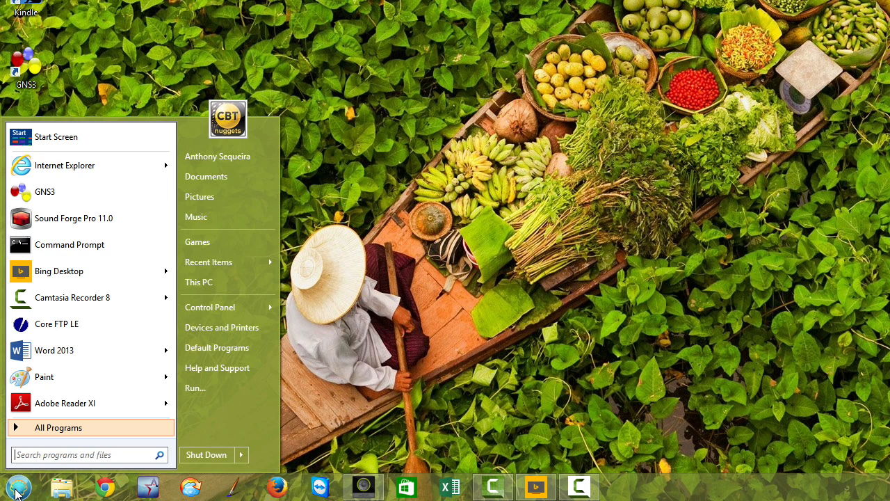
pyautogui.moveTo(218, 156)
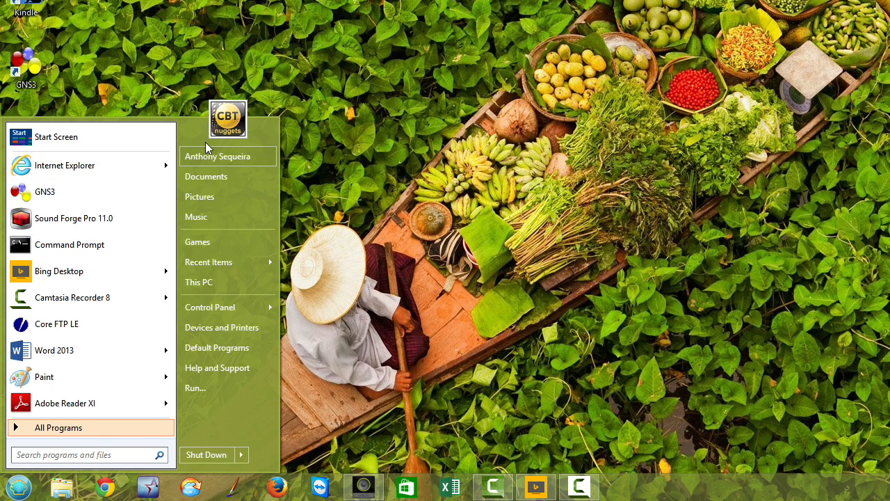
pyautogui.moveTo(227, 282)
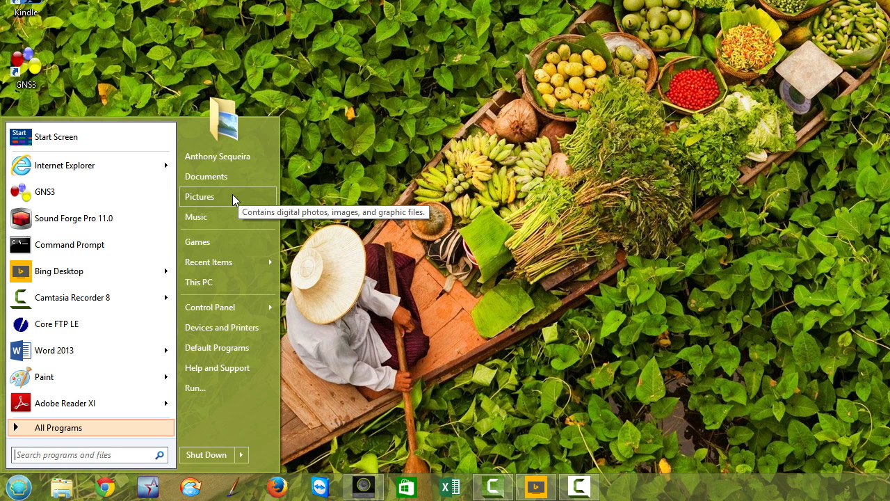
pyautogui.moveTo(235, 200)
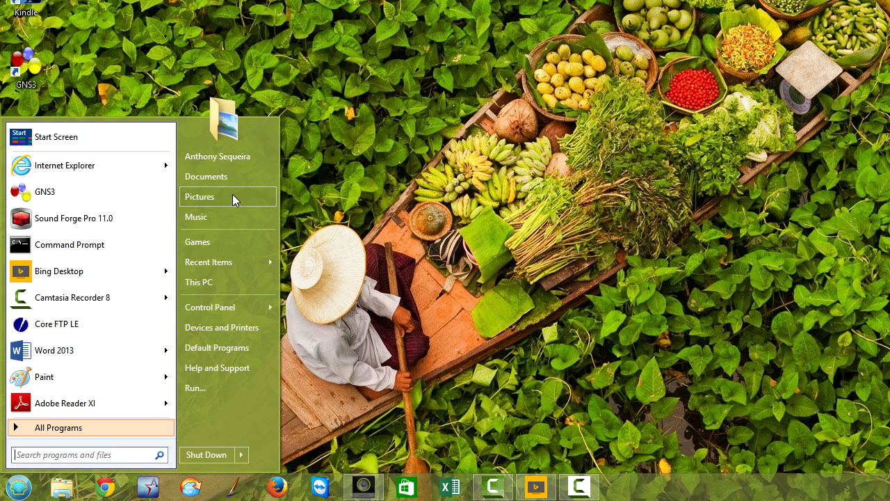